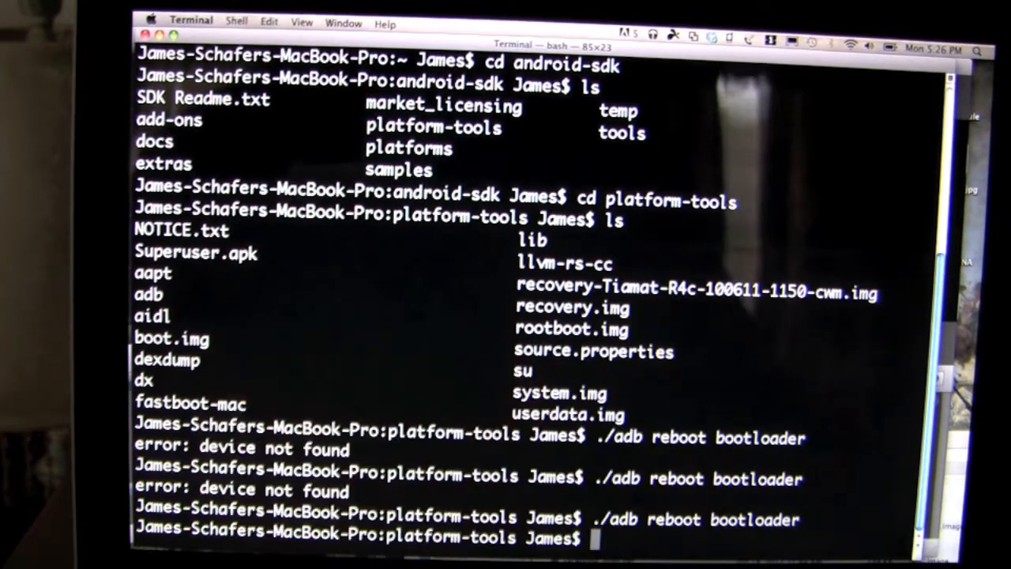
pyautogui.write('fas')
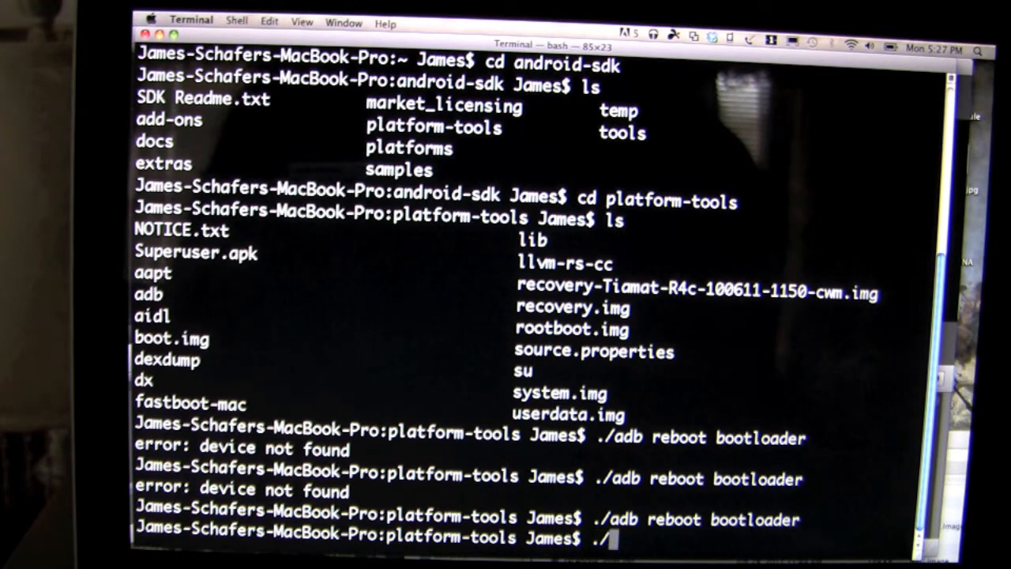
pyautogui.write('fastboot-')
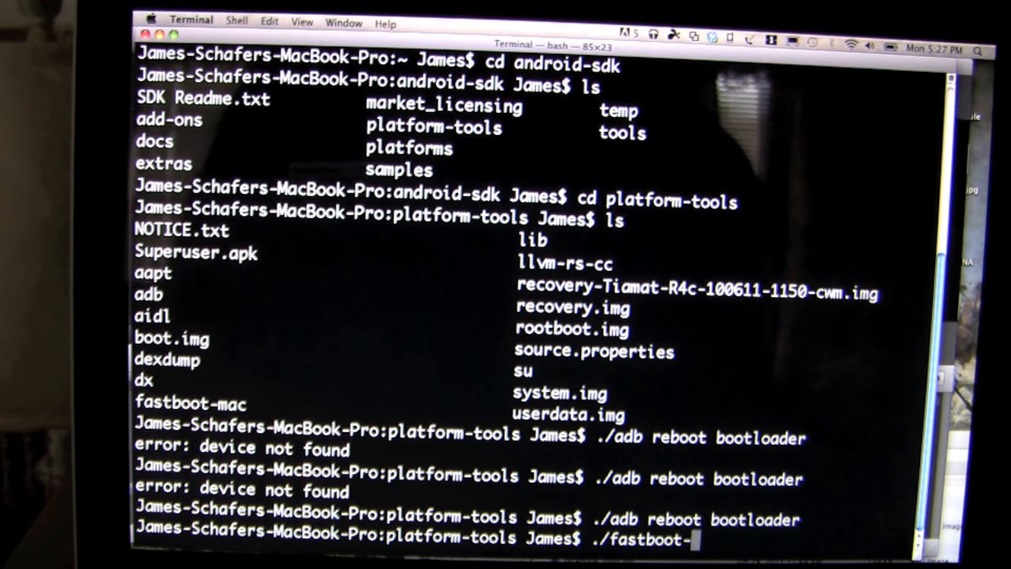
pyautogui.write('mac')
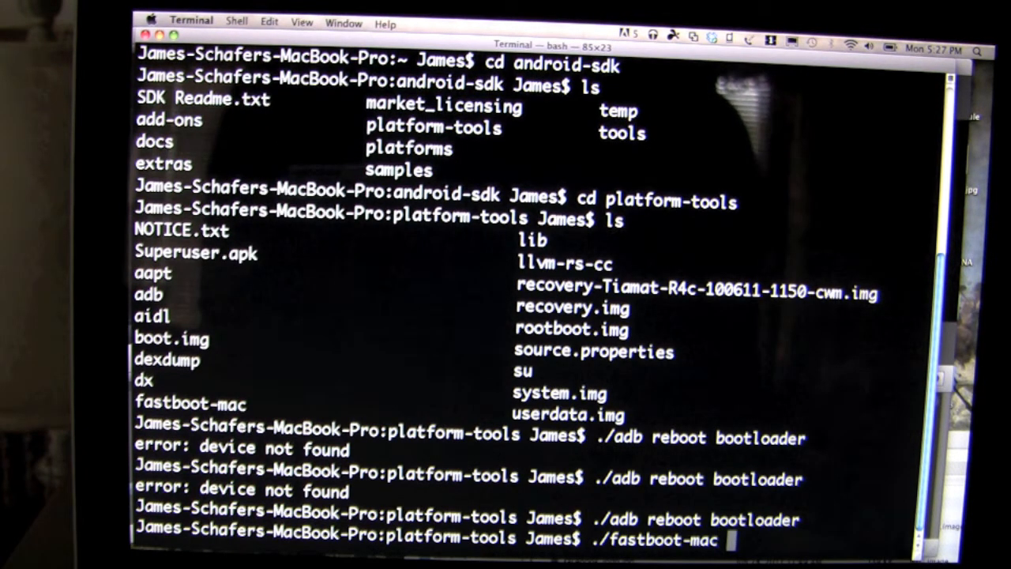
pyautogui.write('flas')
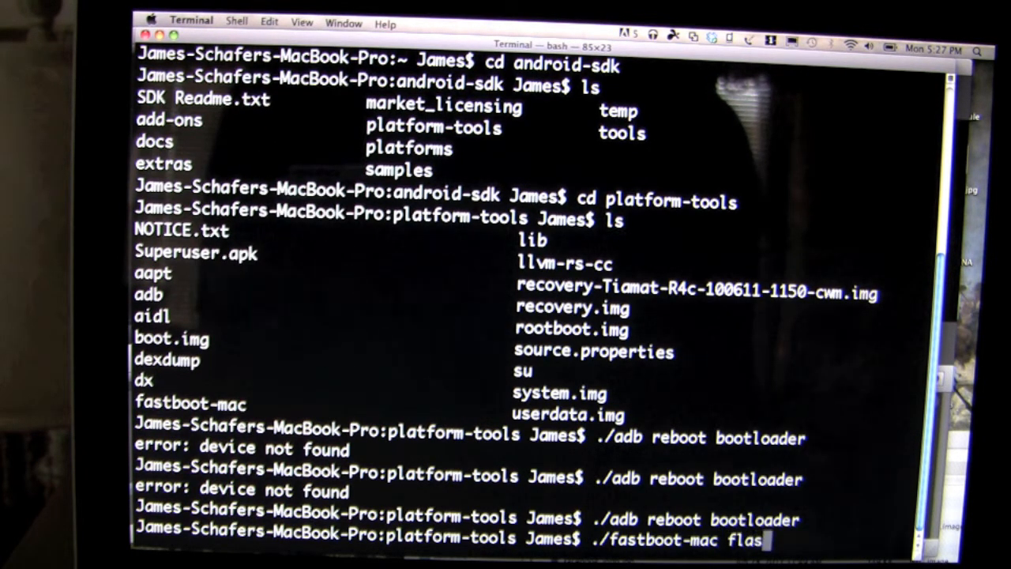
pyautogui.write('h')
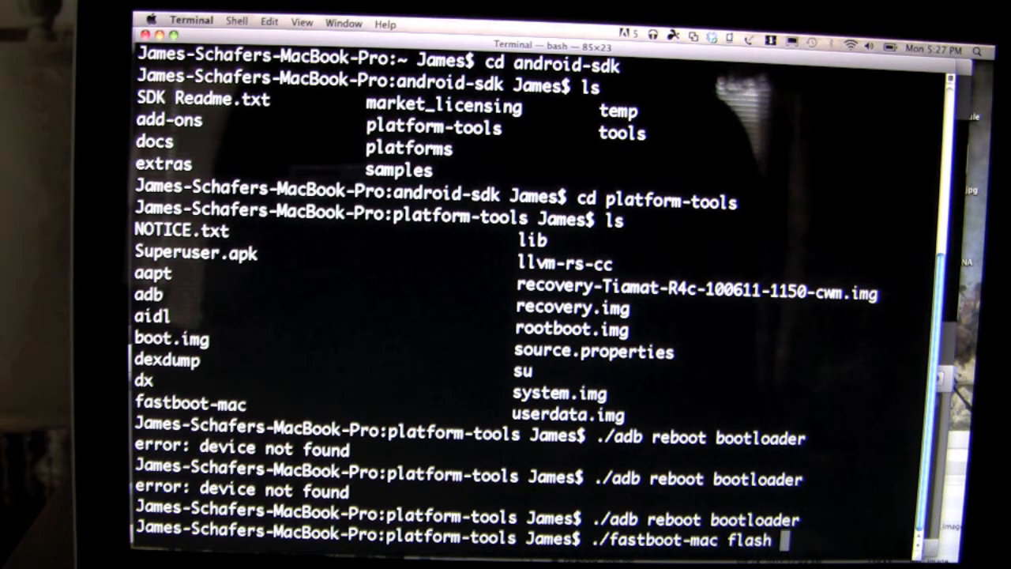
pyautogui.write('recovery recovery-Tiamat-R4c-100611-1150-cwm.img')
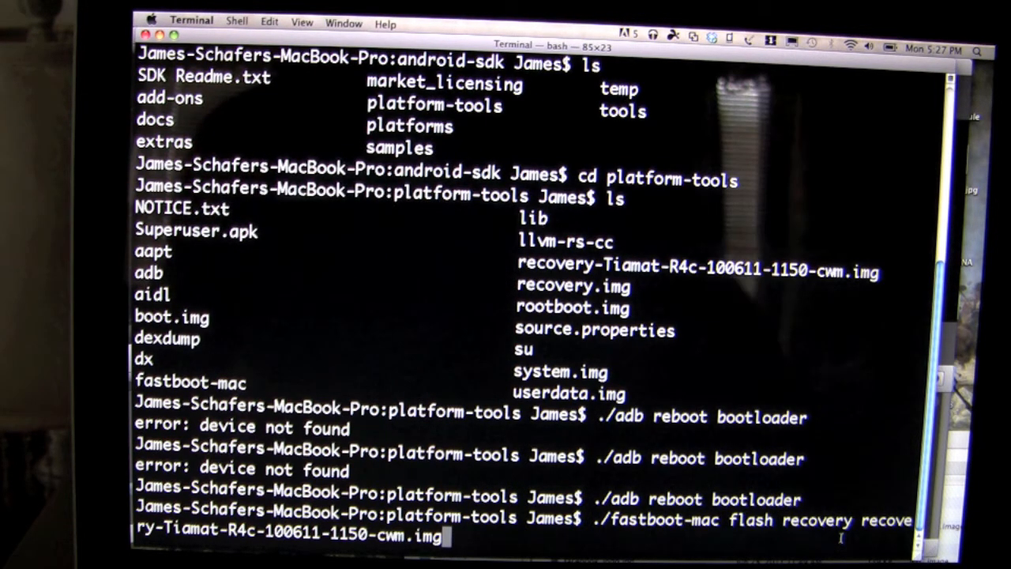
# Run the recovery flash, which sends the image but fails on writing.
pyautogui.press('Return')
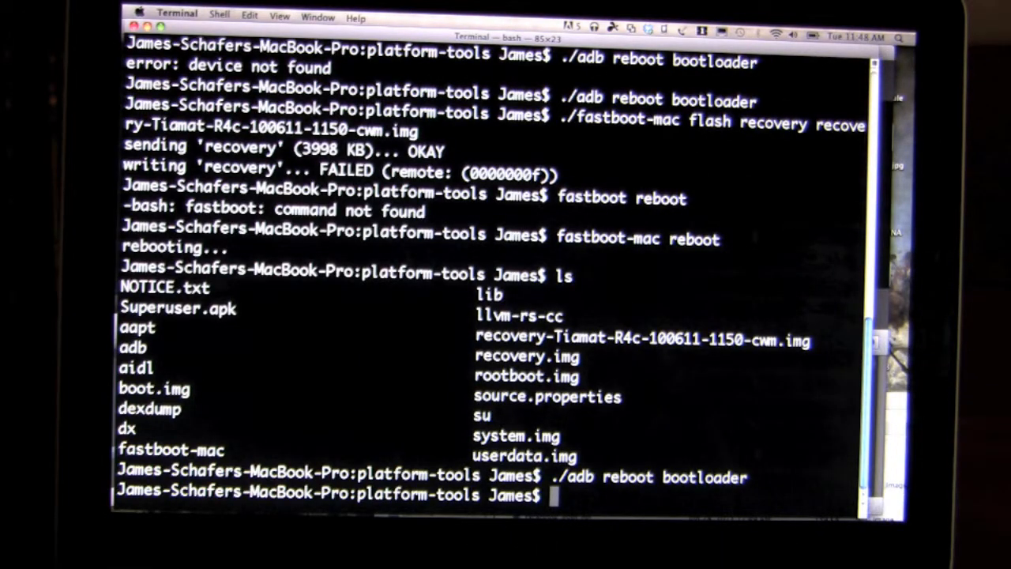
# Rerun the Tiamat recovery flash so sending and writing both report OKAY, then list files.
pyautogui.write('fastboot reboot')
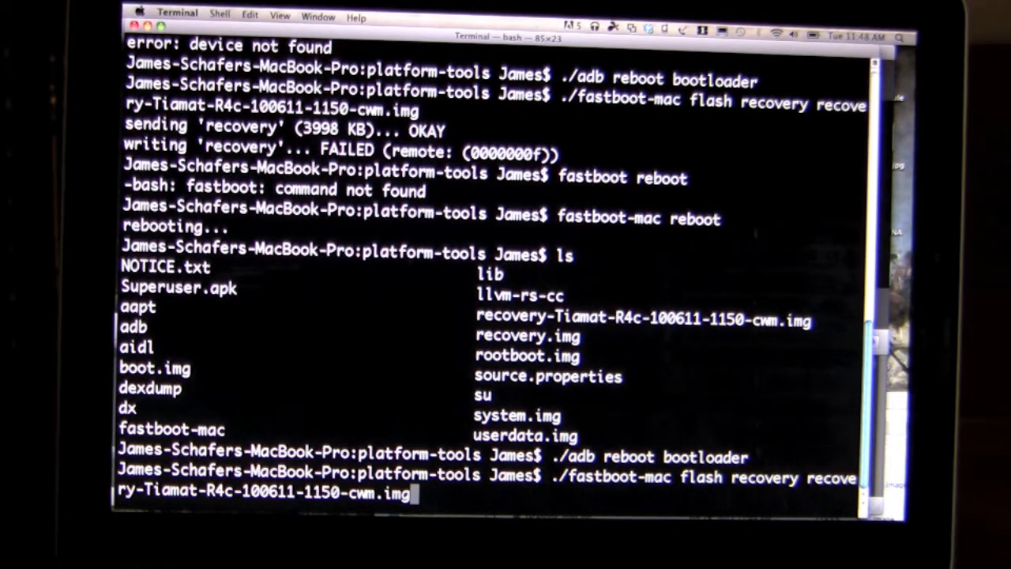
pyautogui.press('Return')
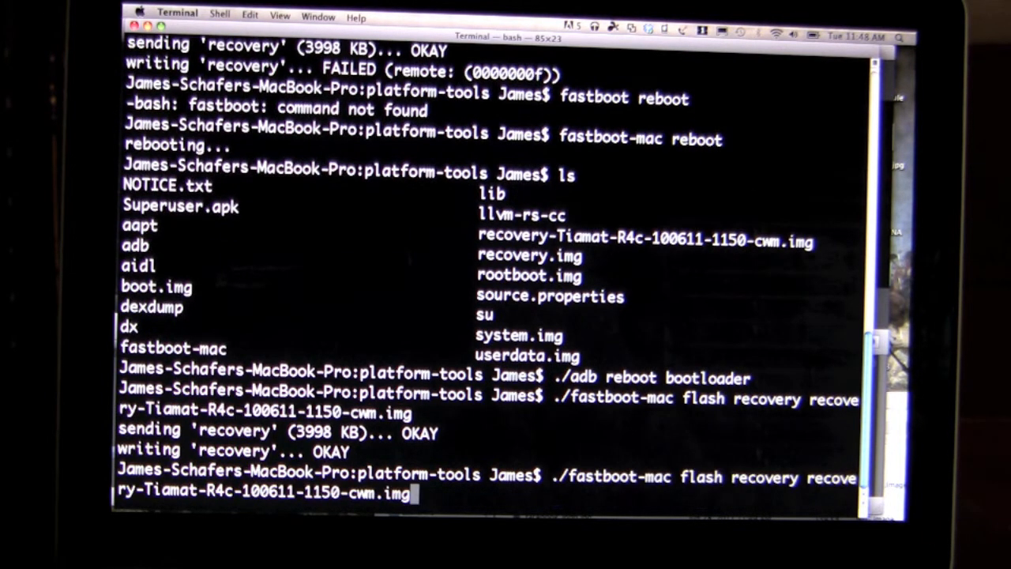
pyautogui.write('ls')
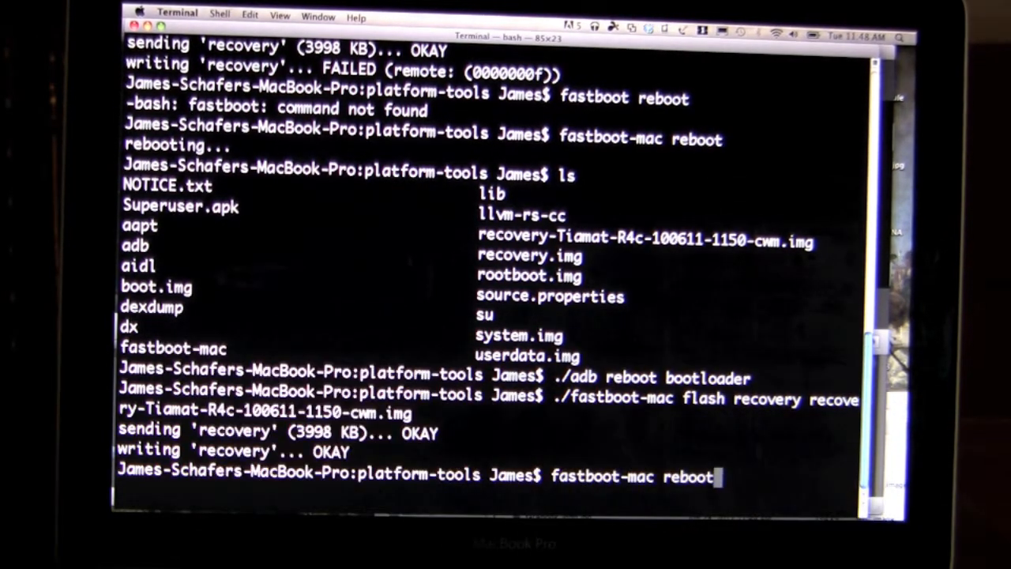
# Clear the prompt and enter ./fastboot-mac reboot to restart the phone.
pyautogui.press('ctrl+u')
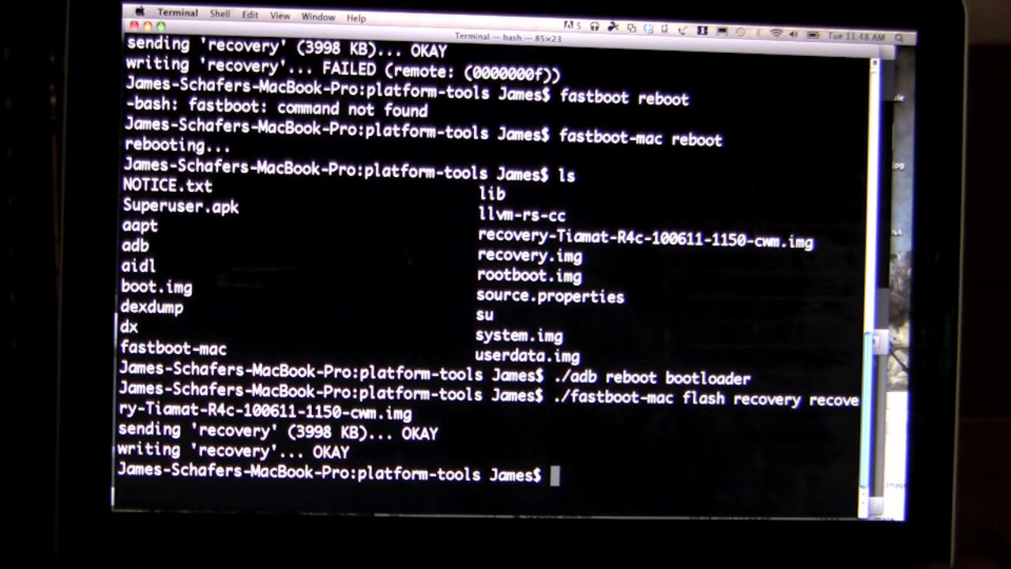
pyautogui.write('./')
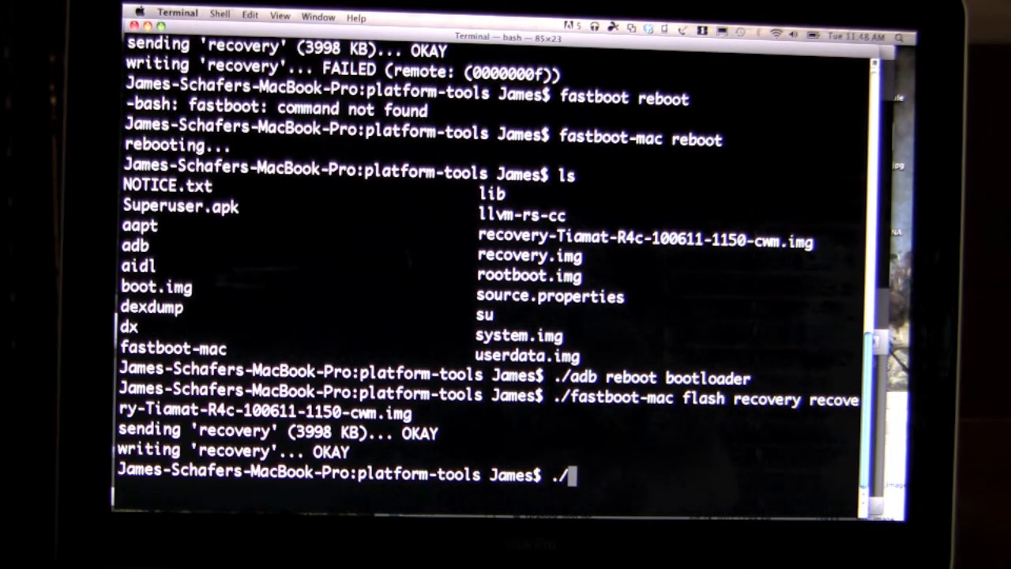
pyautogui.write('fast')
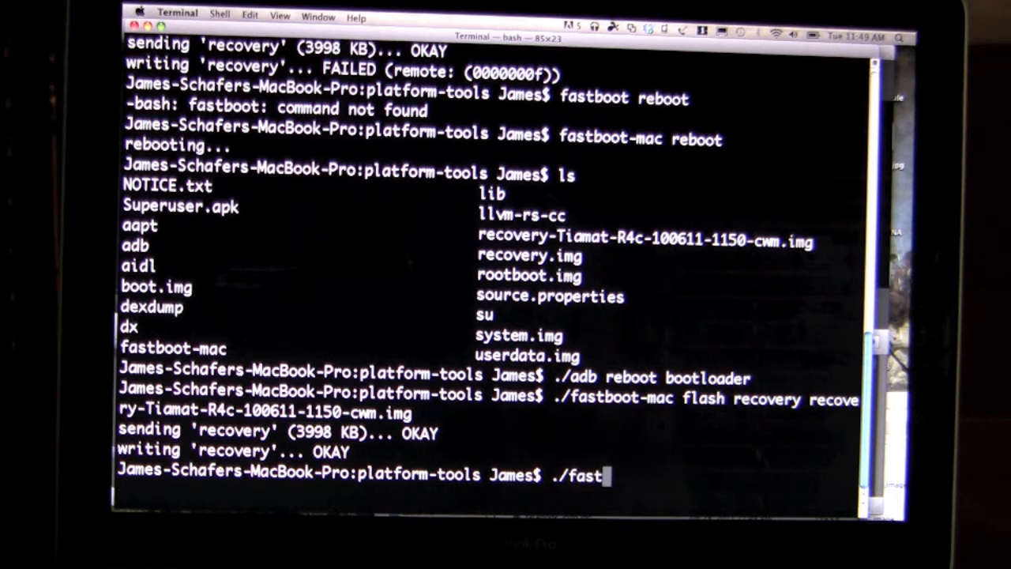
pyautogui.write('boot')
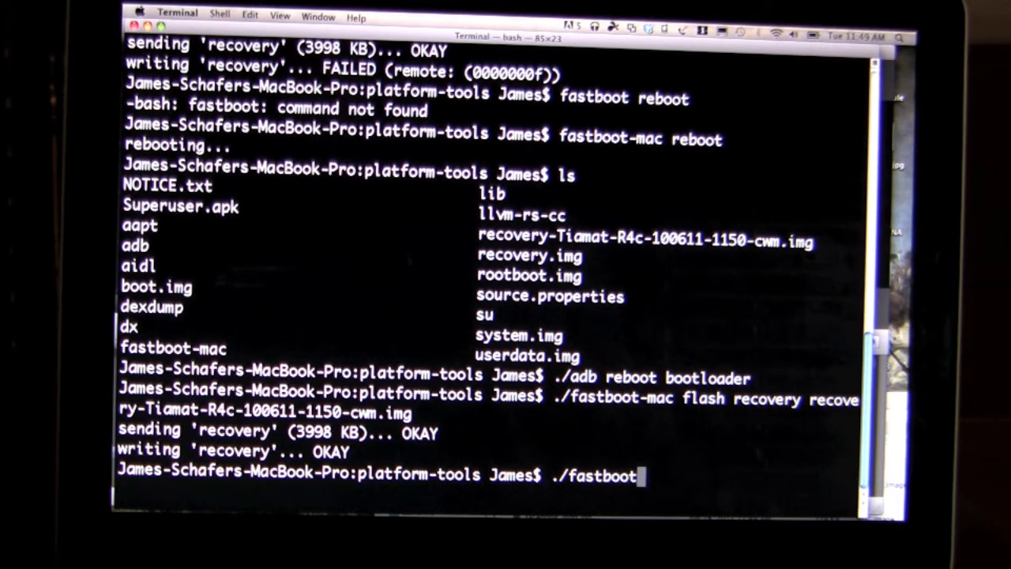
pyautogui.write('-mac')
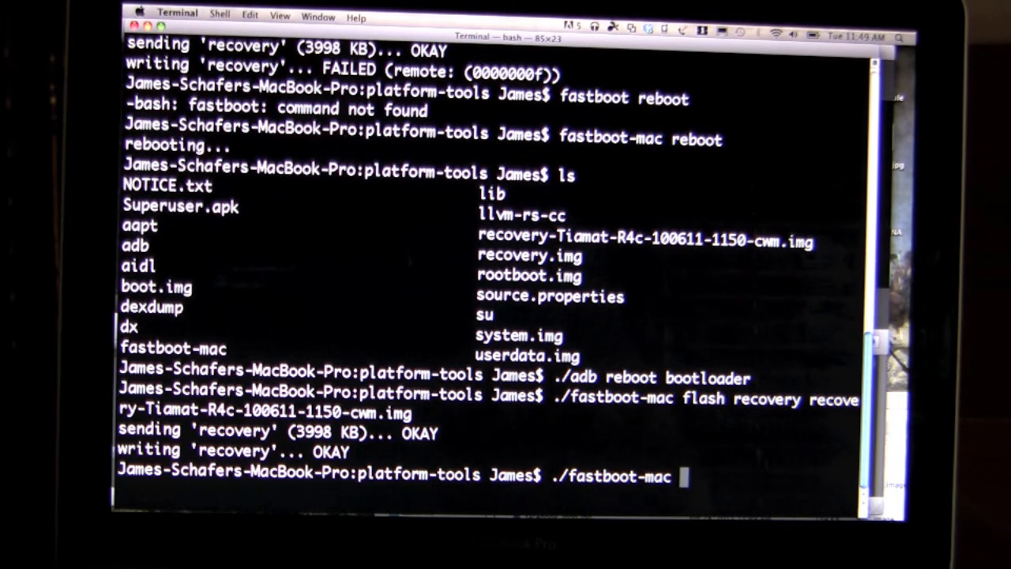
pyautogui.write('reboot')
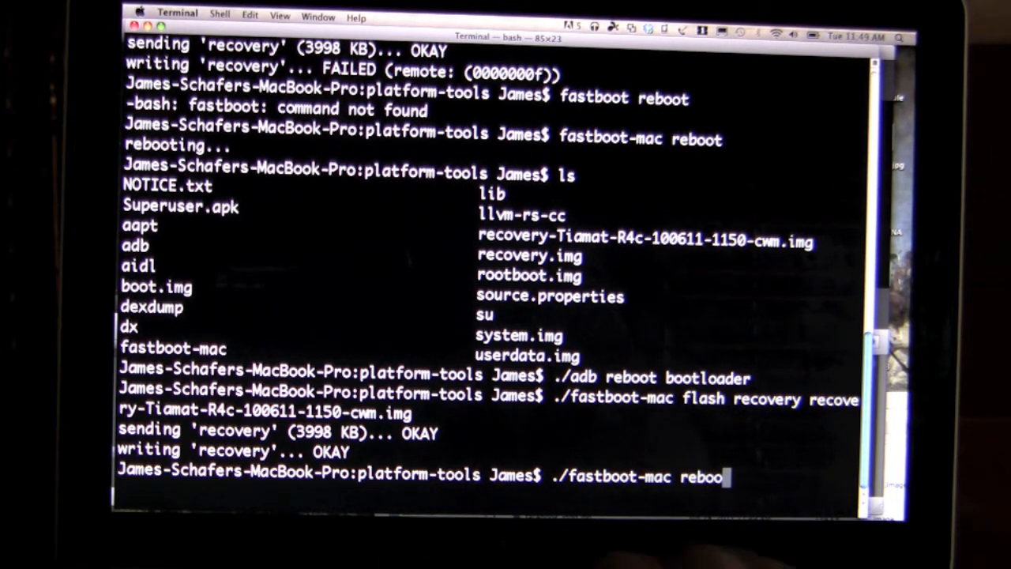